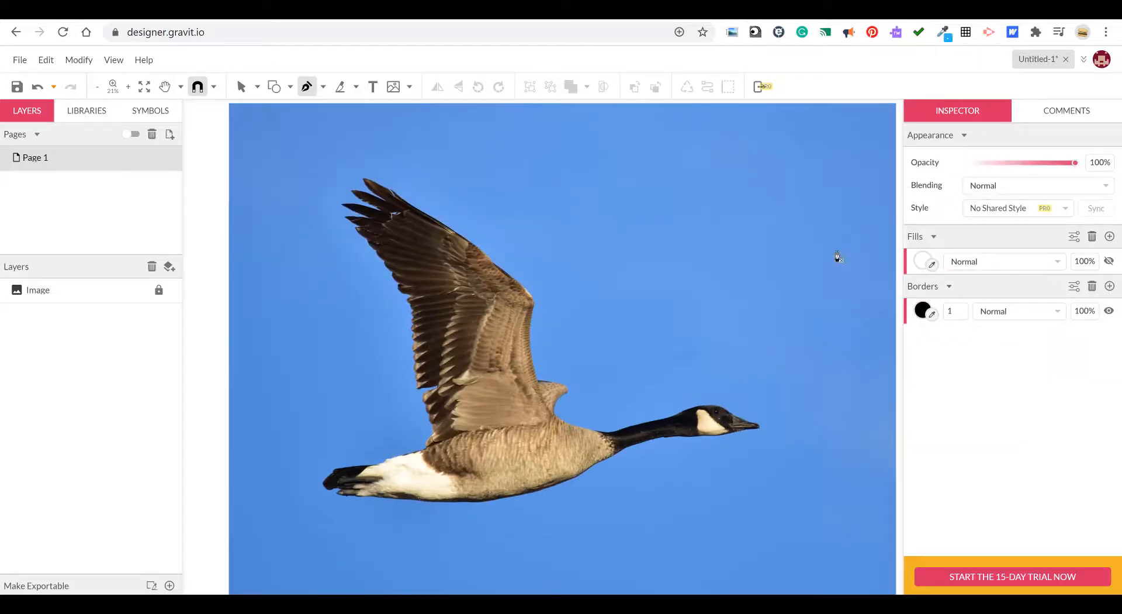
Set the Borders colour in the Inspector to the red palette swatch for new paths.
{"action": "left_click", "coordinate": [923, 310]}
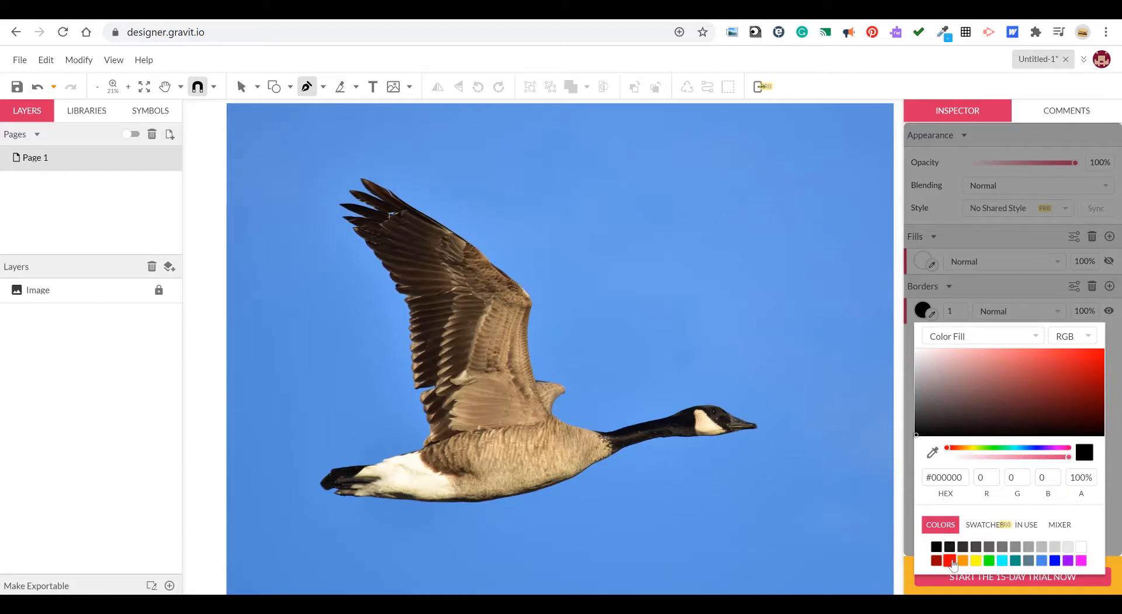
{"action": "left_click", "coordinate": [953, 560]}
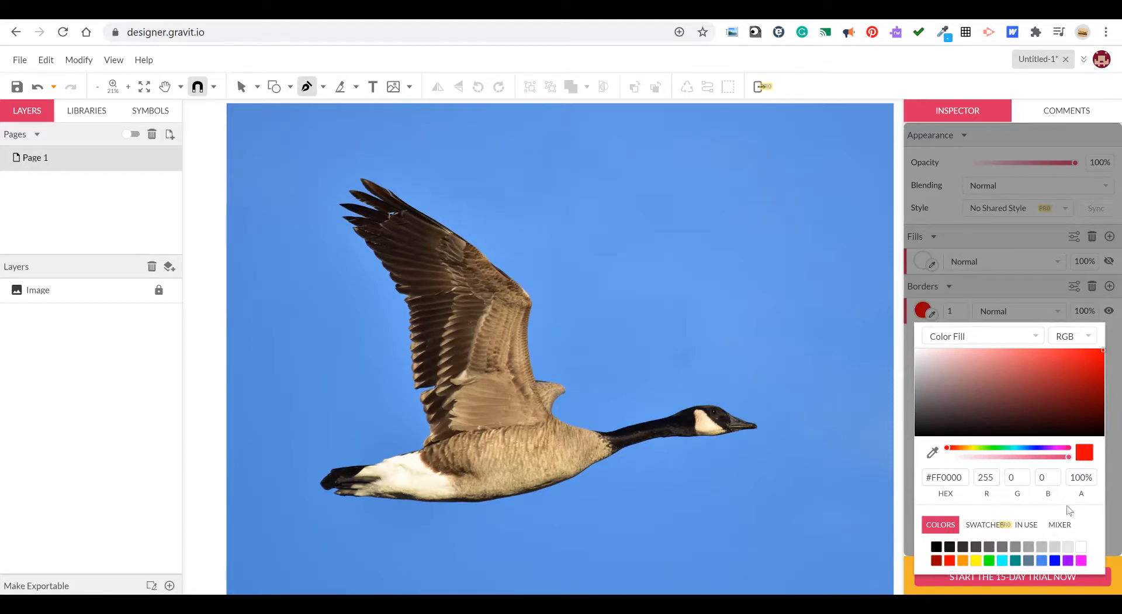
{"action": "left_click", "coordinate": [650, 311]}
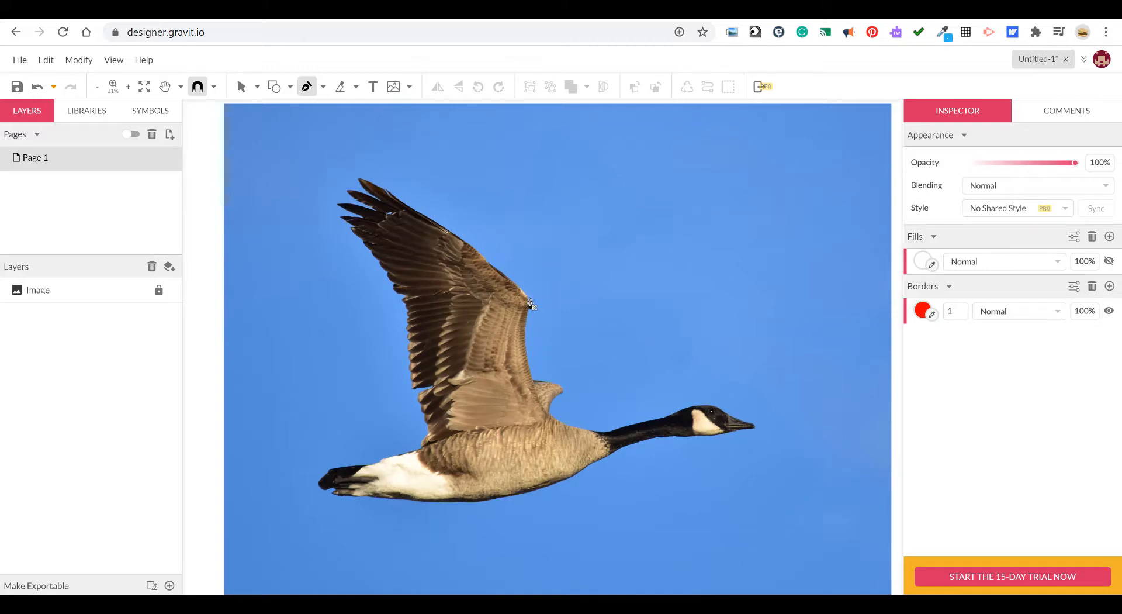
{"action": "mouse_move", "coordinate": [467, 262]}
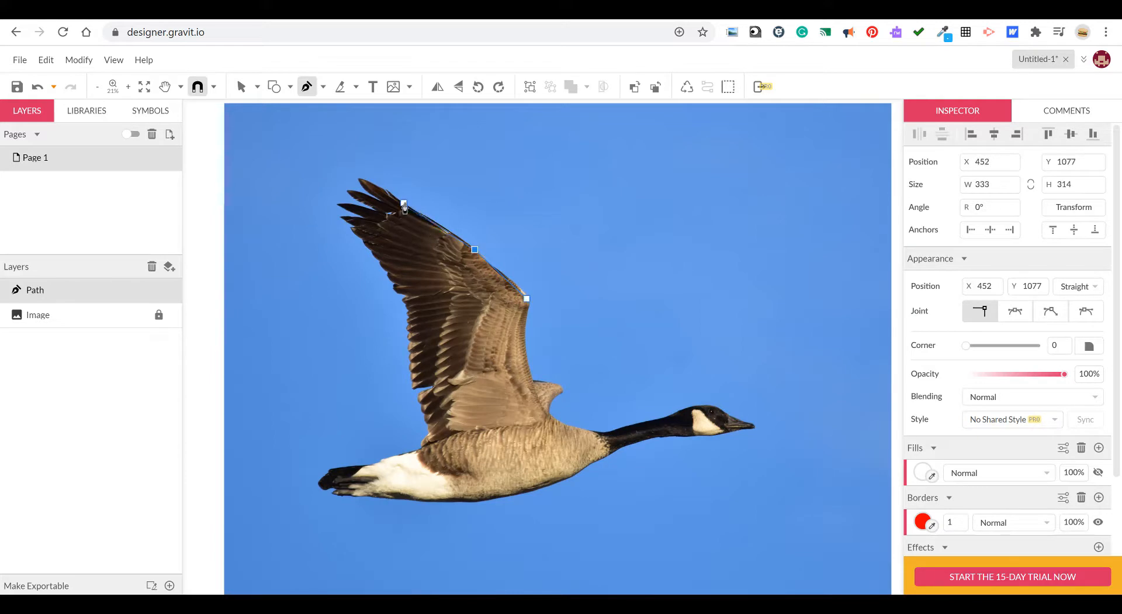
Trace a red pen path along the wing's top edge, extending it to the wing tip.
{"action": "left_click_drag", "start_coordinate": [402, 205], "coordinate": [378, 192]}
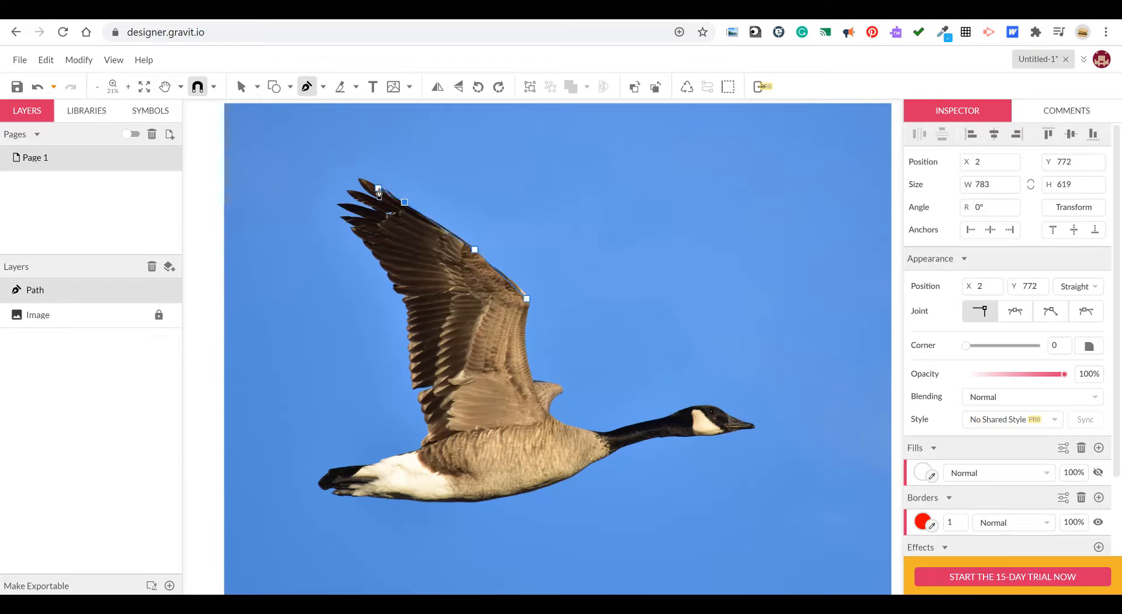